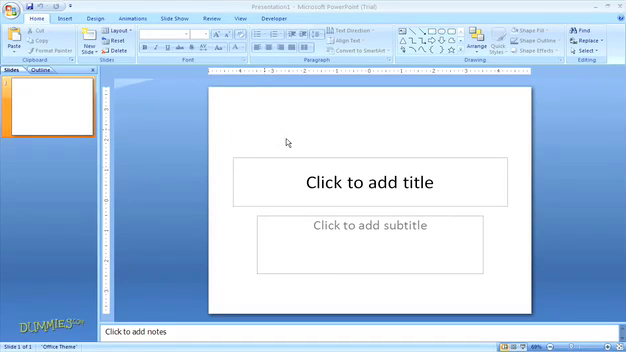
Open NarrationDemo from the Office Button's Recent Documents list
{"action": "left_click", "coordinate": [15, 18]}
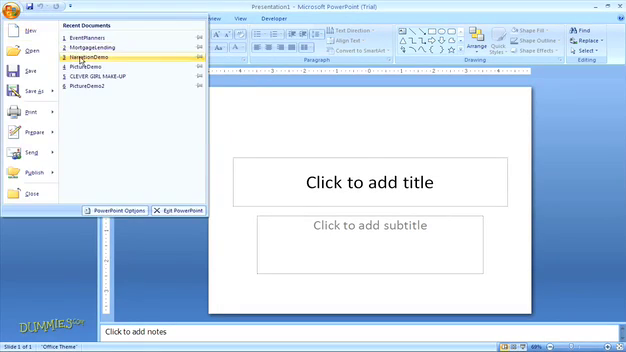
{"action": "left_click", "coordinate": [95, 48]}
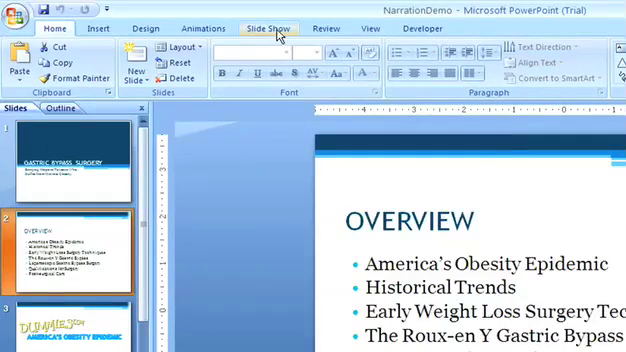
Start Record Narration from the Slide Show tab to reach its quality settings
{"action": "left_click", "coordinate": [271, 28]}
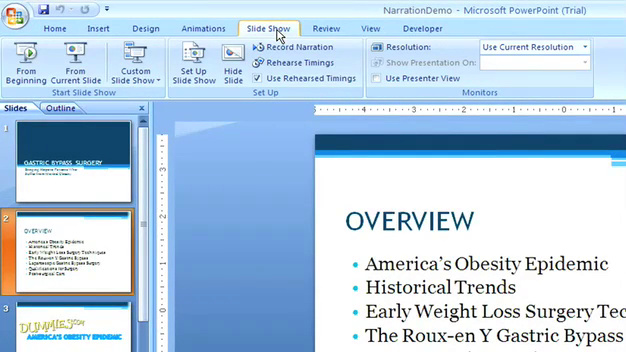
{"action": "mouse_move", "coordinate": [293, 38]}
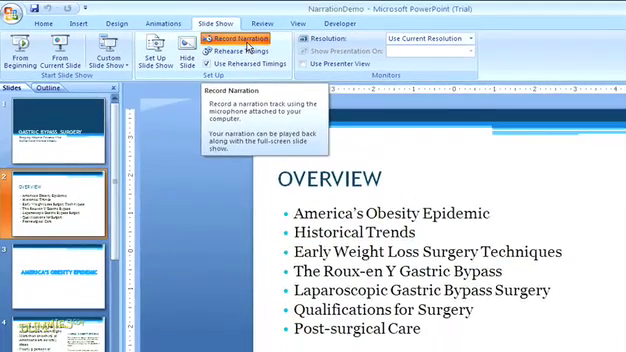
{"action": "left_click", "coordinate": [230, 39]}
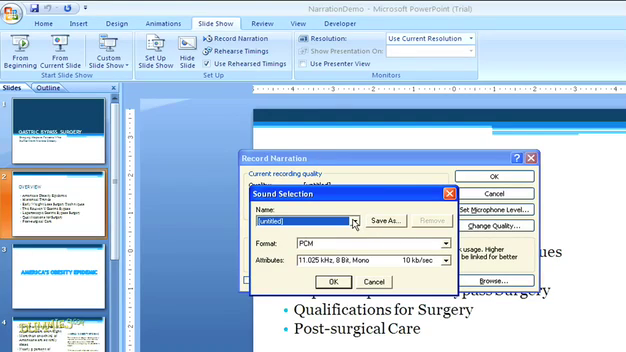
Choose CD Quality as the Sound Selection name and confirm with OK
{"action": "left_click", "coordinate": [354, 218]}
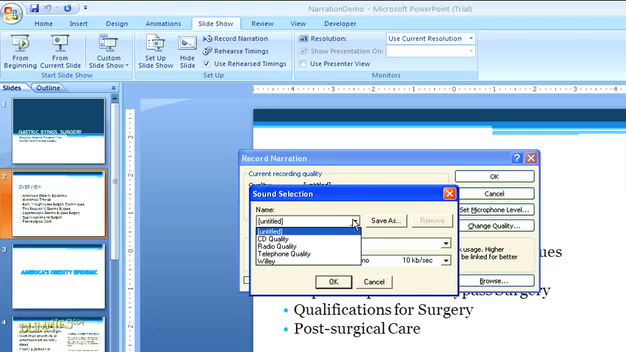
{"action": "left_click", "coordinate": [280, 231]}
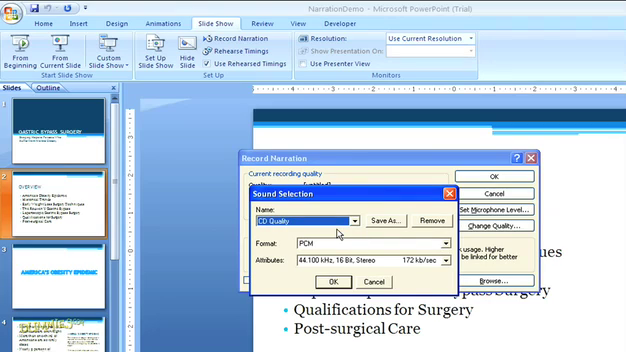
{"action": "left_click", "coordinate": [335, 281]}
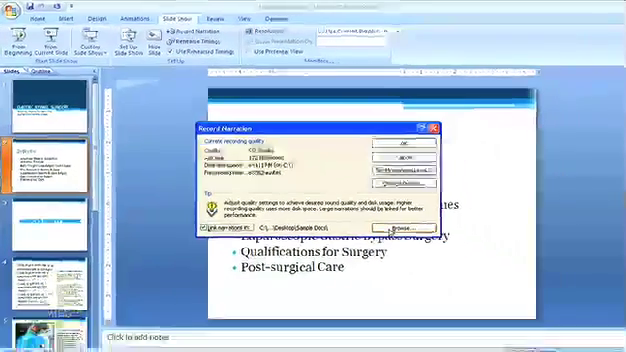
Browse to My Documents\office2007 and select it as the linked narration folder
{"action": "left_click", "coordinate": [393, 229]}
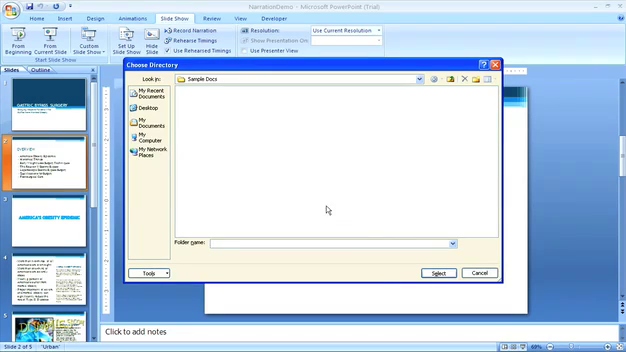
{"action": "left_click", "coordinate": [143, 121]}
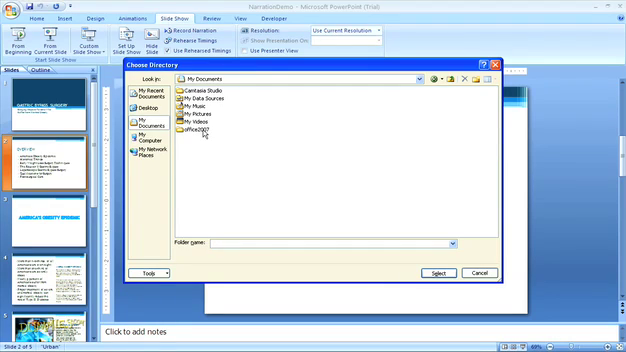
{"action": "left_click", "coordinate": [199, 132]}
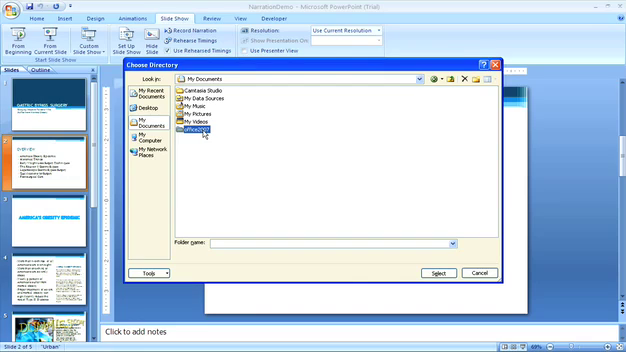
{"action": "double_click", "coordinate": [199, 131]}
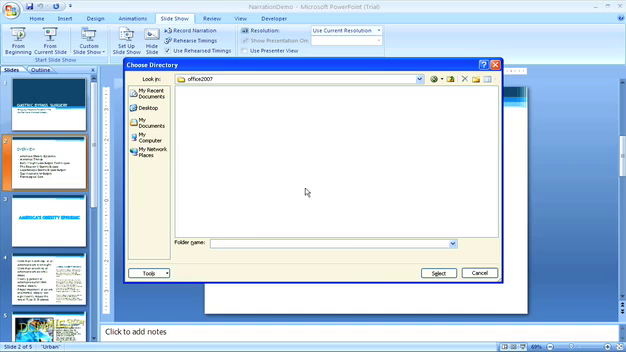
{"action": "left_click", "coordinate": [424, 273]}
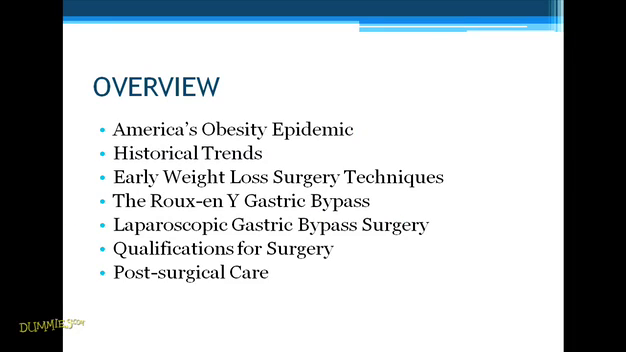
{"action": "mouse_move", "coordinate": [533, 169]}
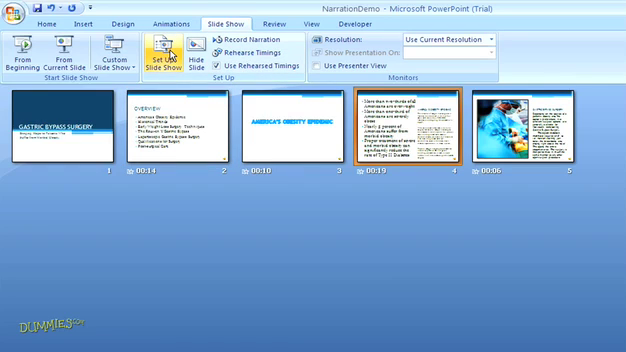
In Set Up Show, set Advance slides to Manually
{"action": "left_click", "coordinate": [160, 50]}
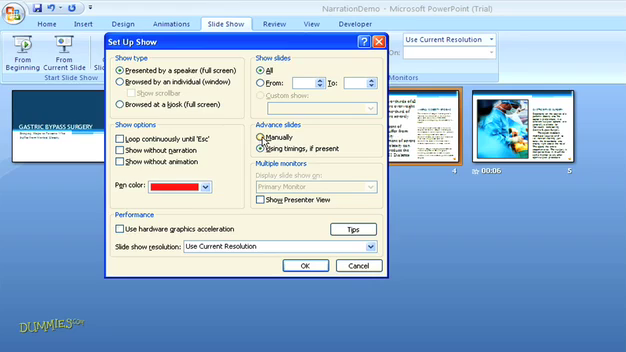
{"action": "left_click", "coordinate": [264, 135]}
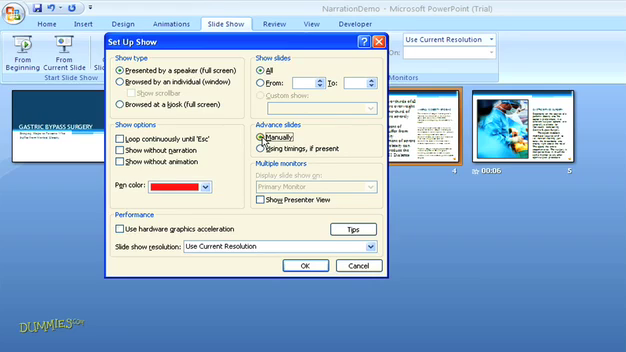